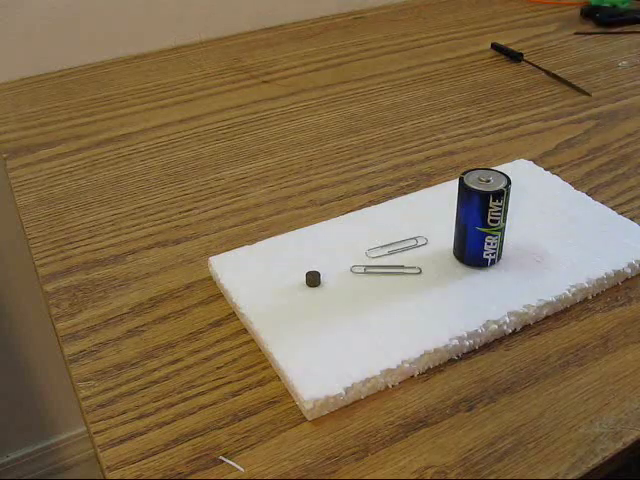
{"action": "mouse_move", "coordinate": [450, 300]}
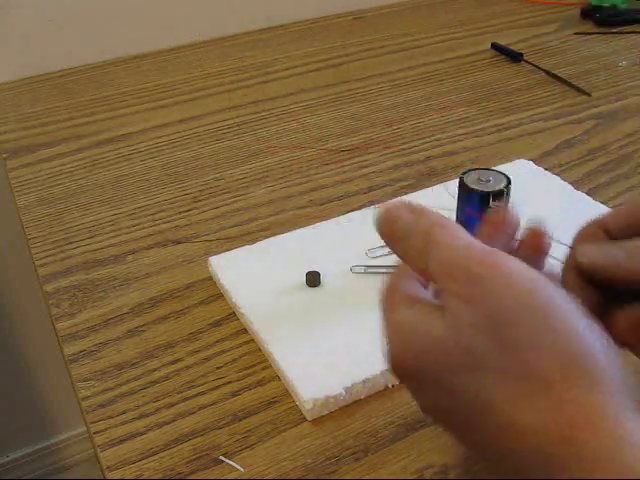